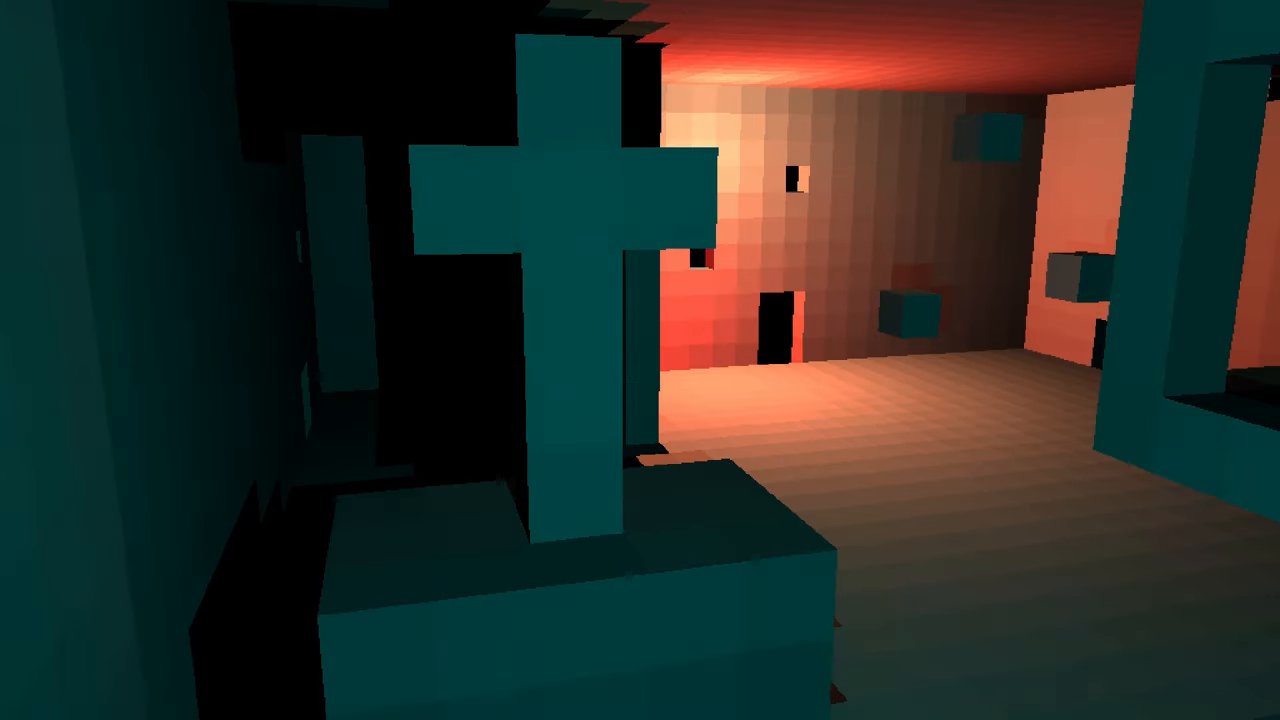
{"action": "mouse_move", "coordinate": [640, 360]}
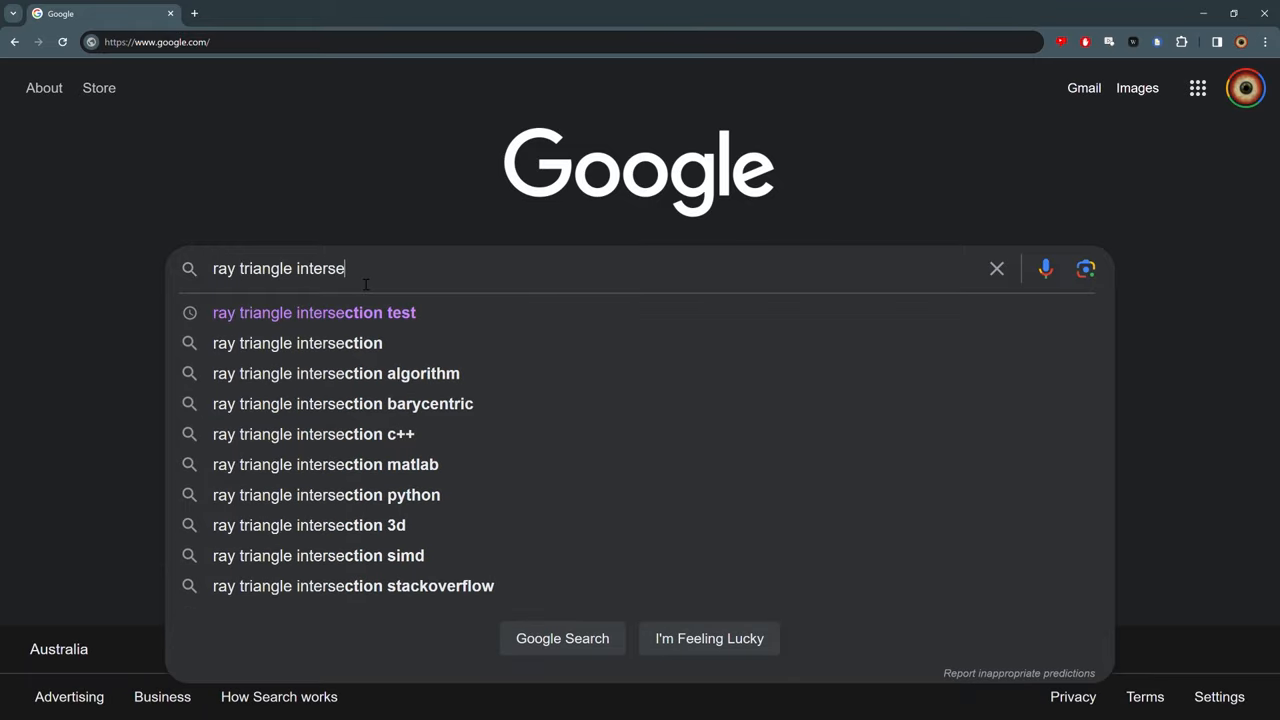
- Pick the 'ray triangle intersection test' suggestion from Google's dropdown to load its results
{"action": "left_click", "coordinate": [313, 312]}
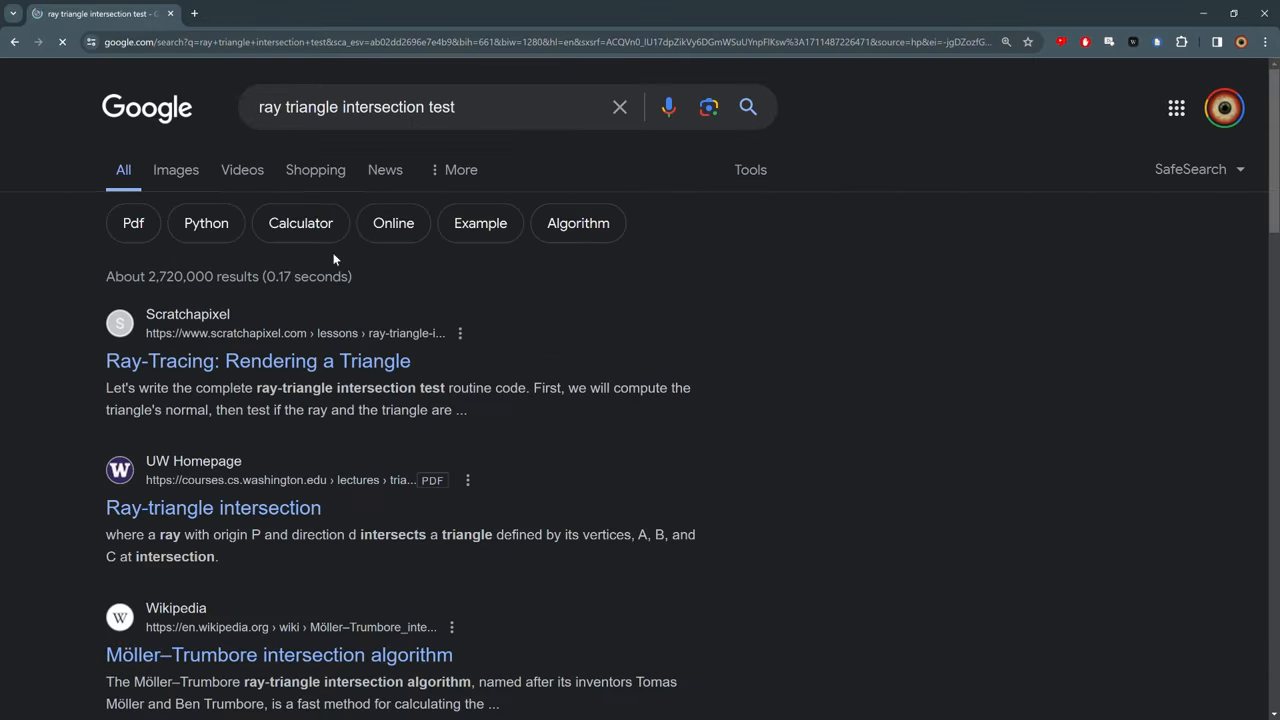
{"action": "left_click", "coordinate": [175, 169]}
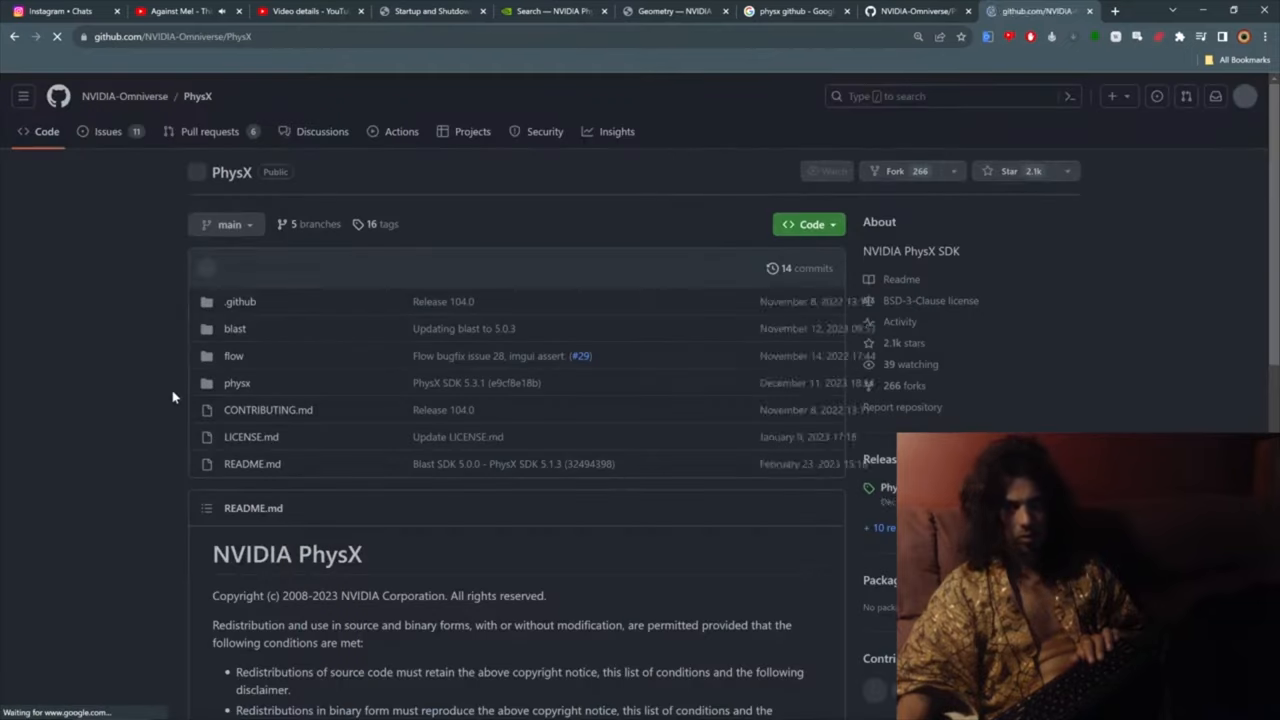
- Scroll down the NVIDIA-Omniverse/PhysX repository page to its file list and README
{"action": "scroll", "scroll_direction": "down", "scroll_amount": 3}
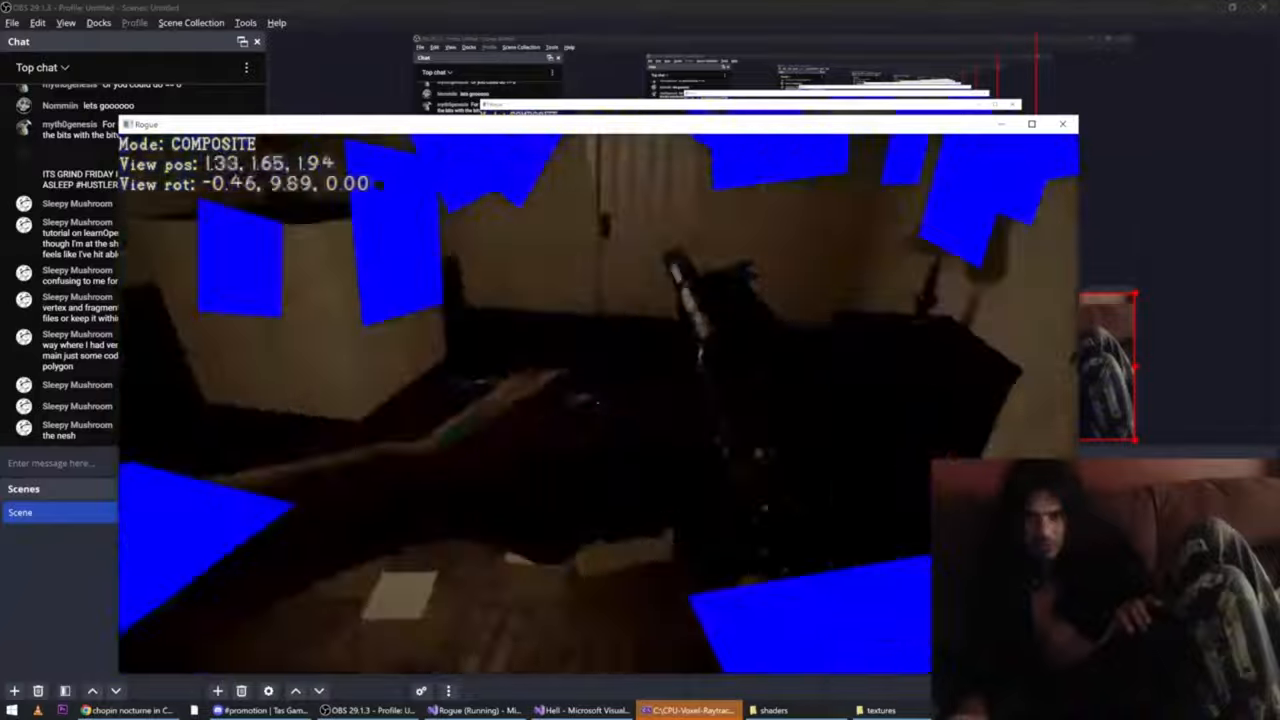
- Switch to OBS Studio to view the Rogue capture preview beside the chat dock
{"action": "key", "text": "alt+tab"}
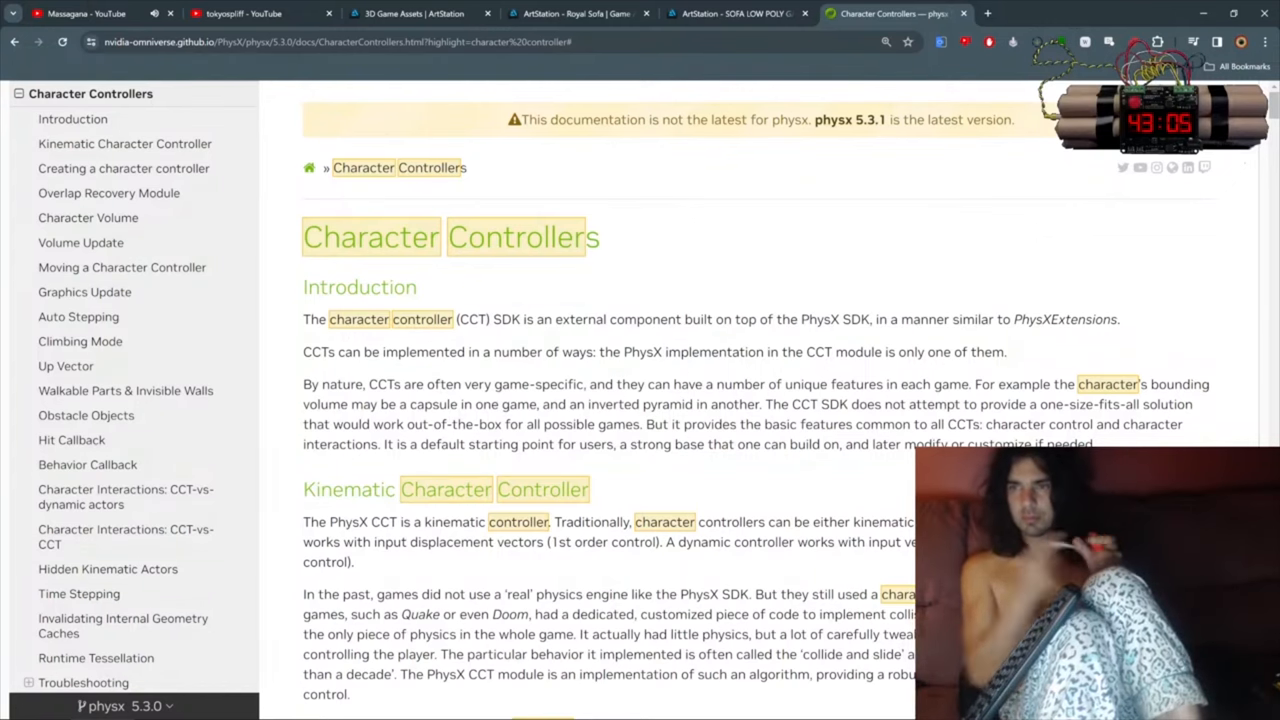
- Scroll through the Introduction of the PhysX 5.3.0 Character Controllers page
{"action": "scroll", "scroll_direction": "down", "scroll_amount": 3}
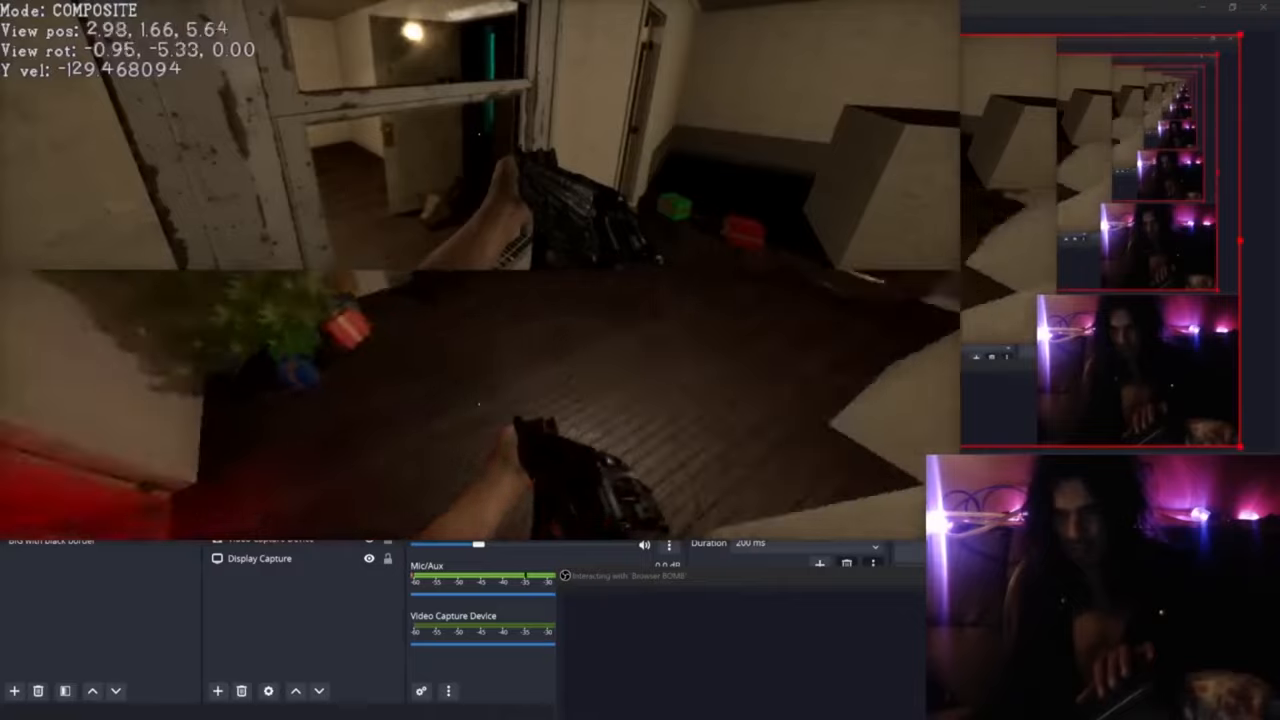
- Walk the player around the dim room in Rogue, weapon held in first-person
{"action": "left_click", "coordinate": [126, 710]}
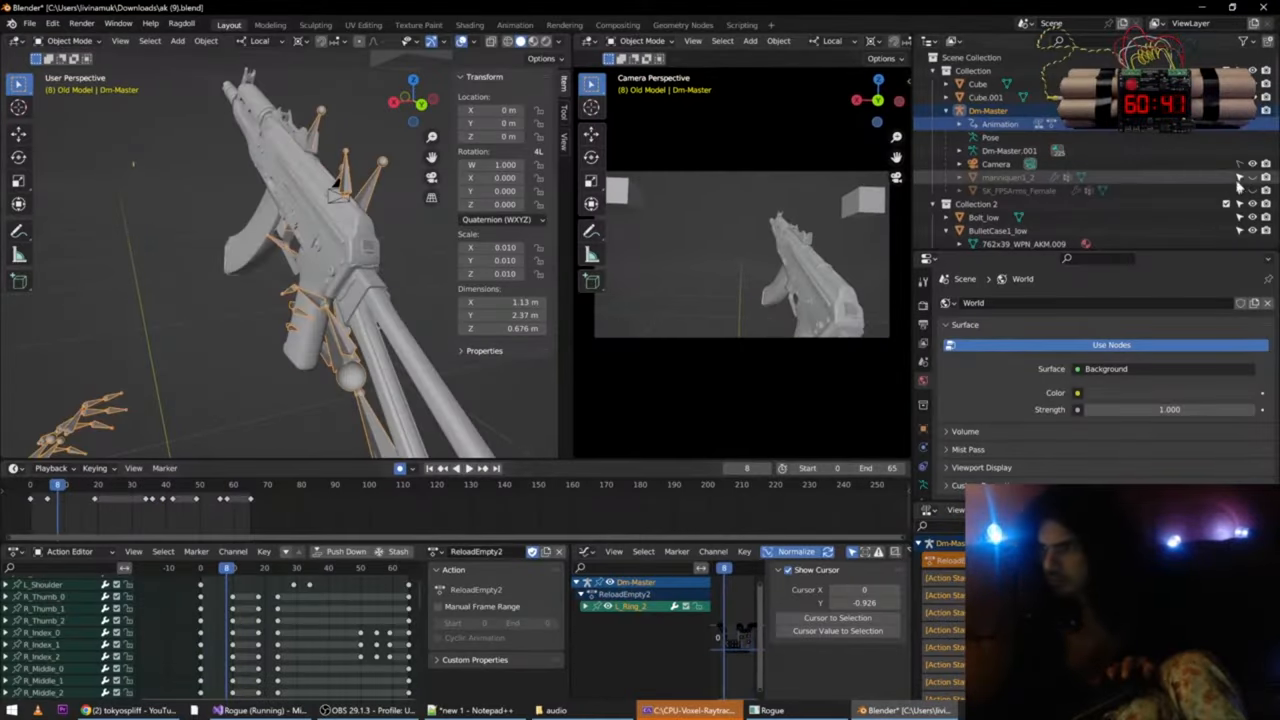
- Select the ReloadEmpty2 action for the AK rifle rig in Blender's Action Editor
{"action": "left_click", "coordinate": [771, 710]}
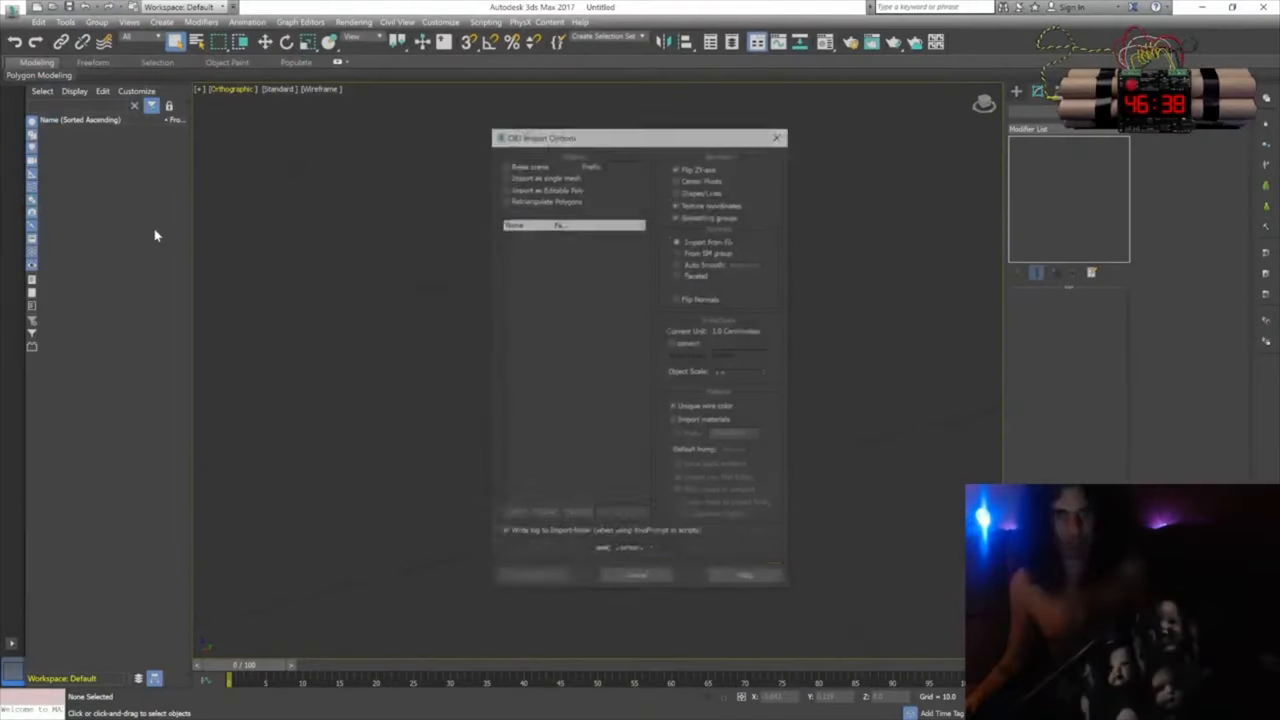
- Choose an OBJ file through File > Import to reach the OBJ Import Options dialog
{"action": "left_click", "coordinate": [744, 573]}
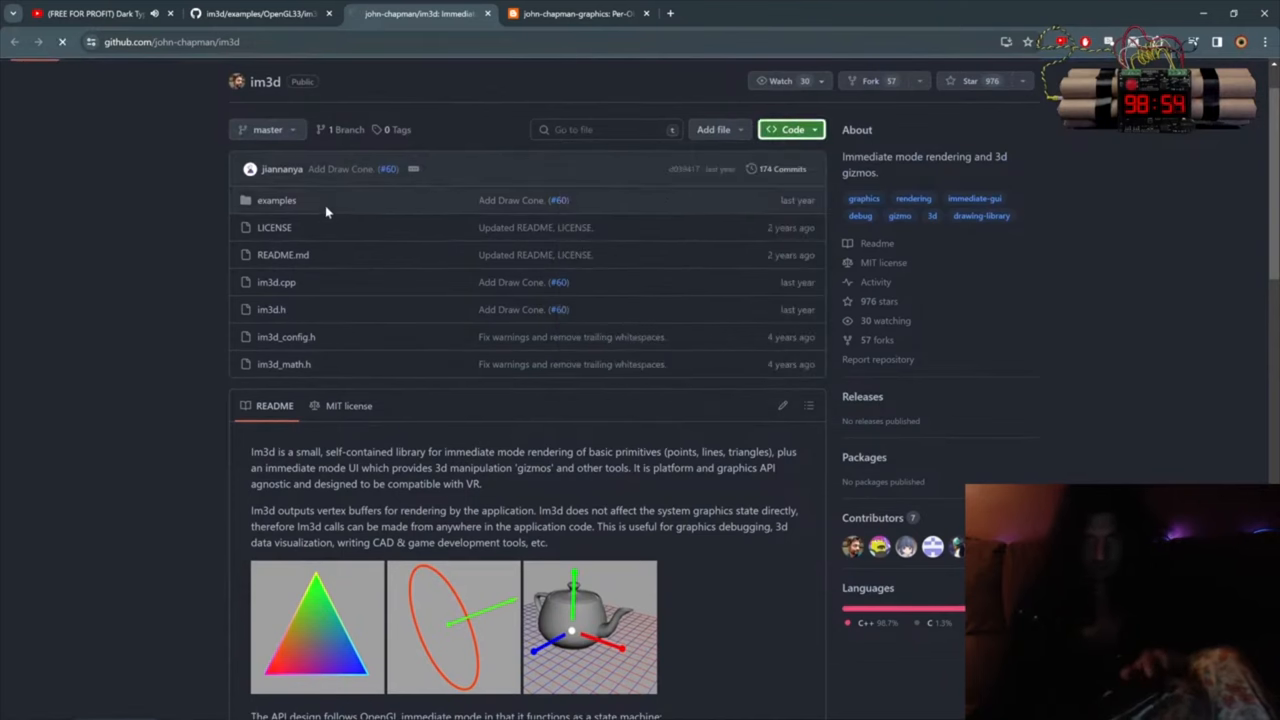
- Scroll the john-chapman/im3d repository page down through its file list and README
{"action": "scroll", "scroll_direction": "down", "scroll_amount": 3}
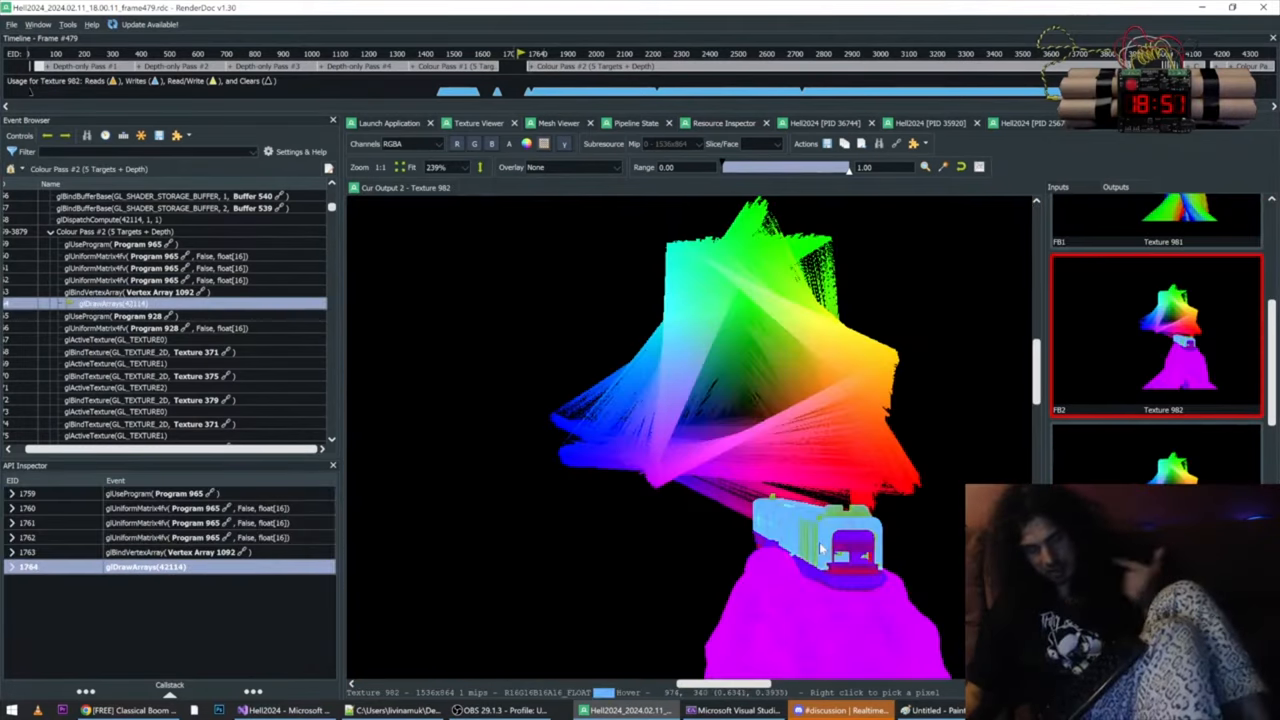
{"action": "left_click", "coordinate": [558, 123]}
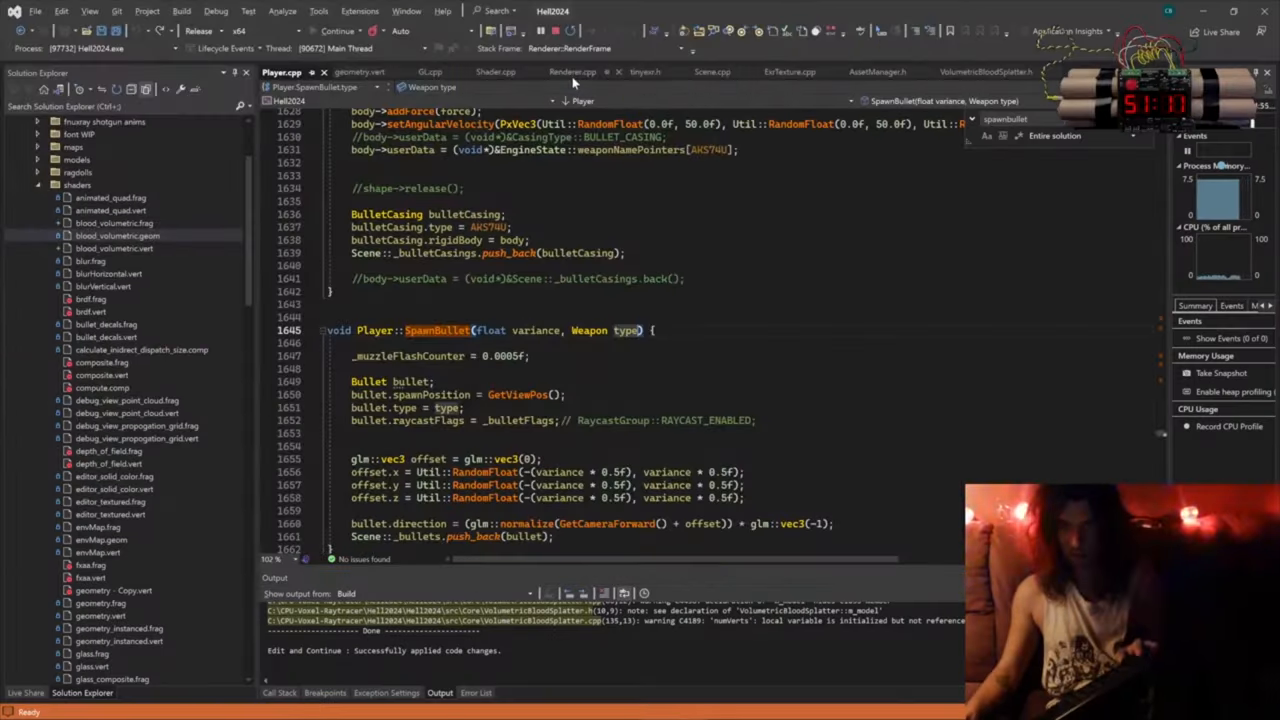
- Switch to the Renderer.cpp tab showing the HotloadShaders function
{"action": "left_click", "coordinate": [572, 71]}
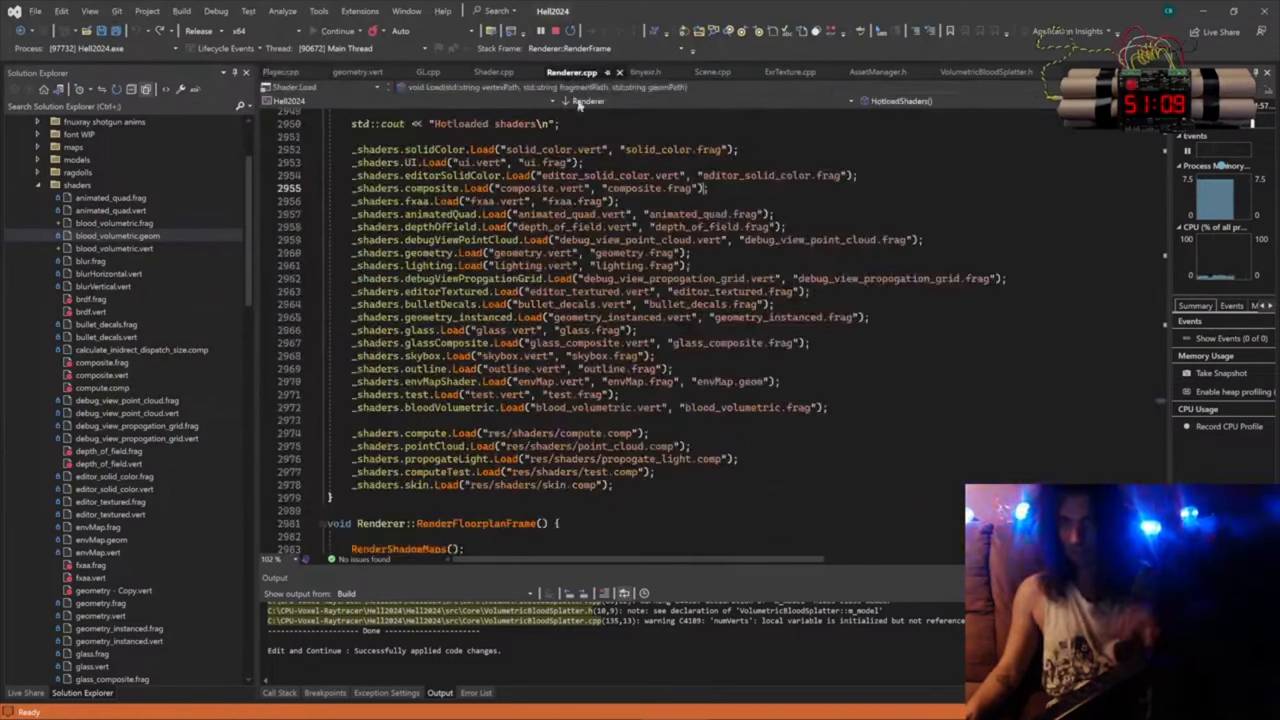